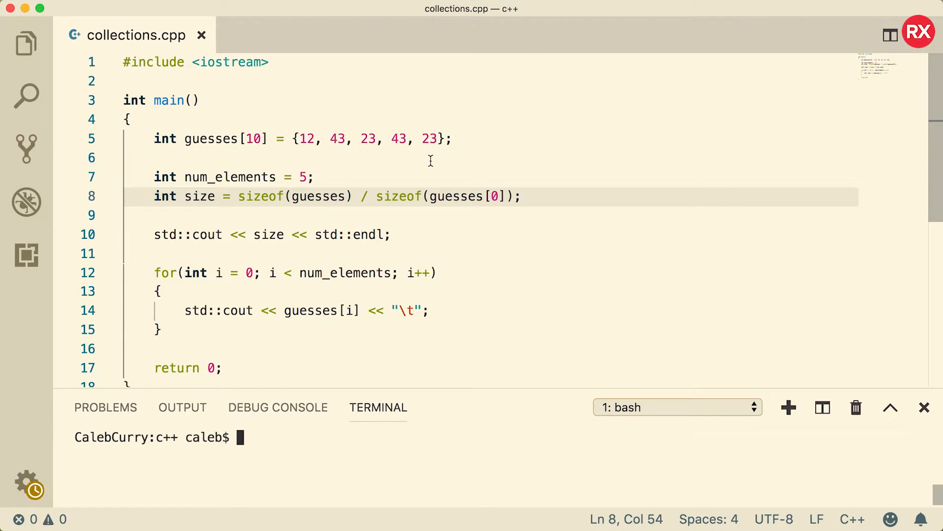
mouse_move(252, 334)
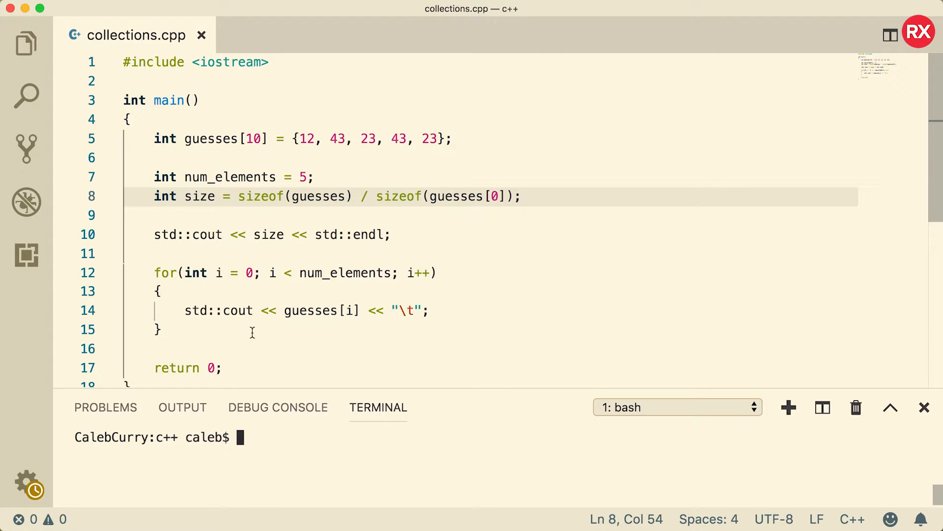
mouse_move(264, 247)
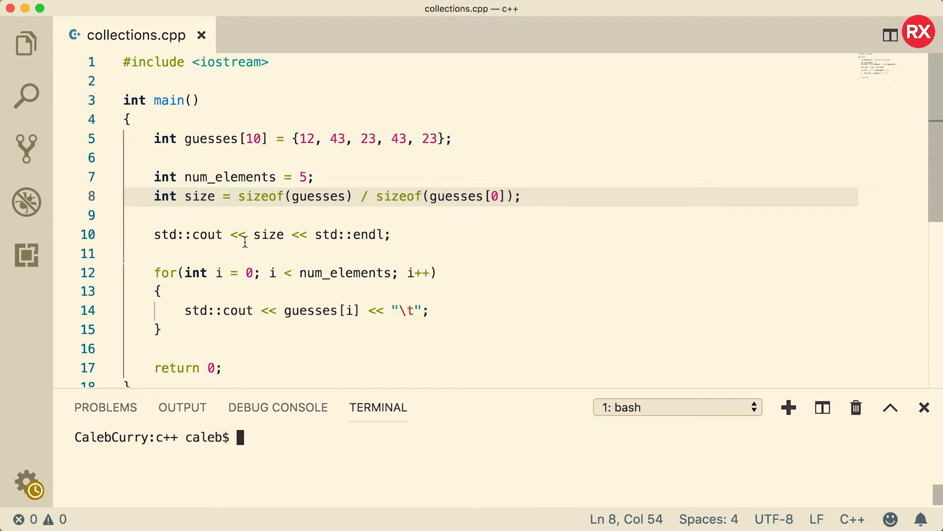
mouse_move(587, 265)
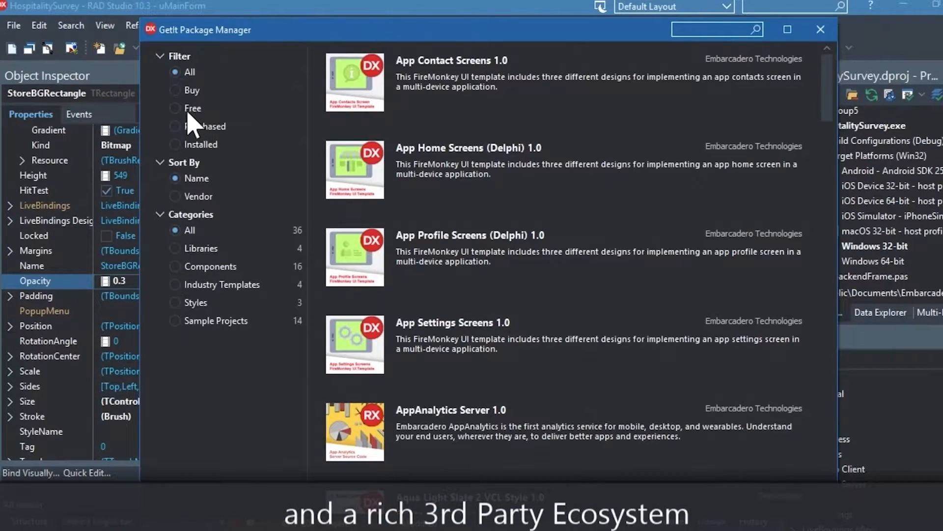
Insert blank lines after the #include line to make room above int main()
left_click(175, 108)
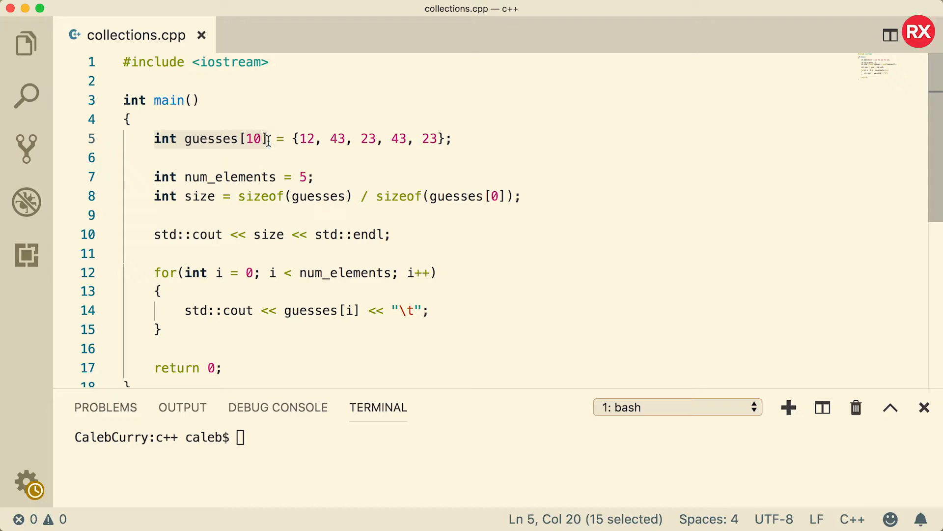
left_click(275, 138)
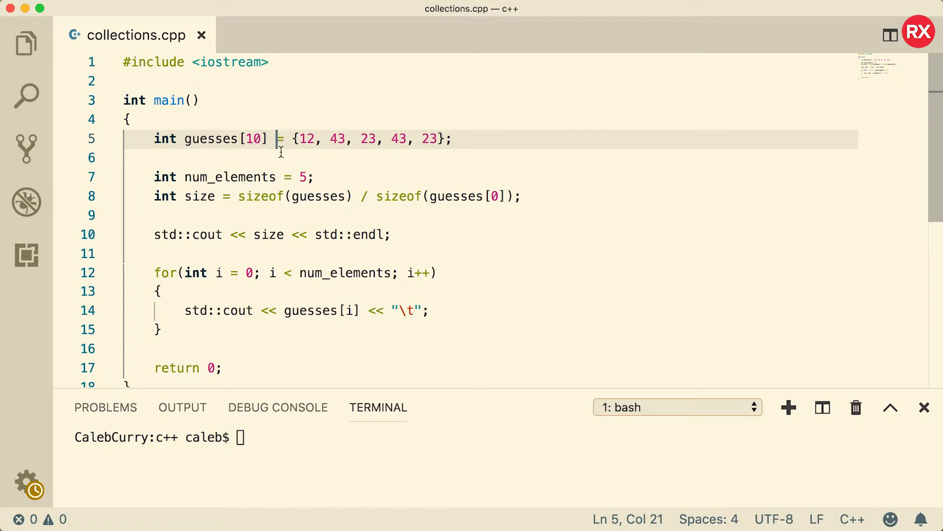
mouse_move(337, 171)
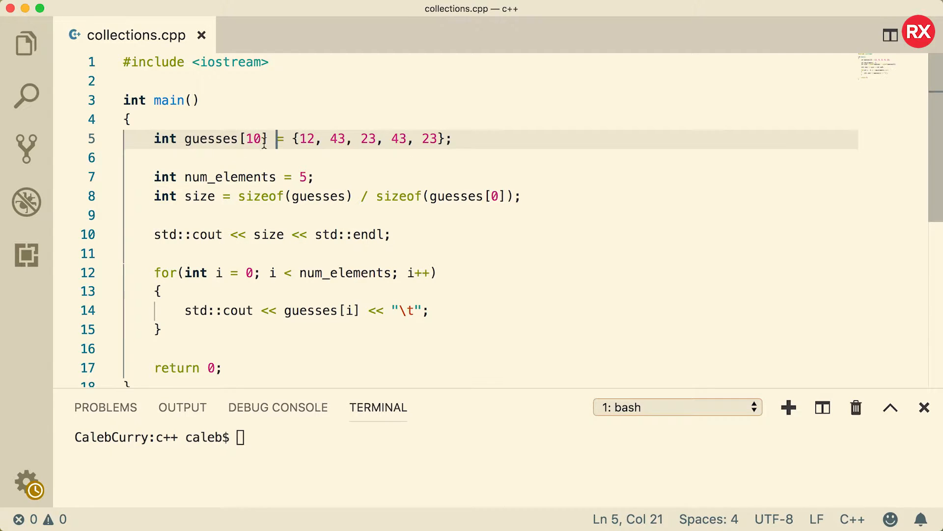
left_click(247, 139)
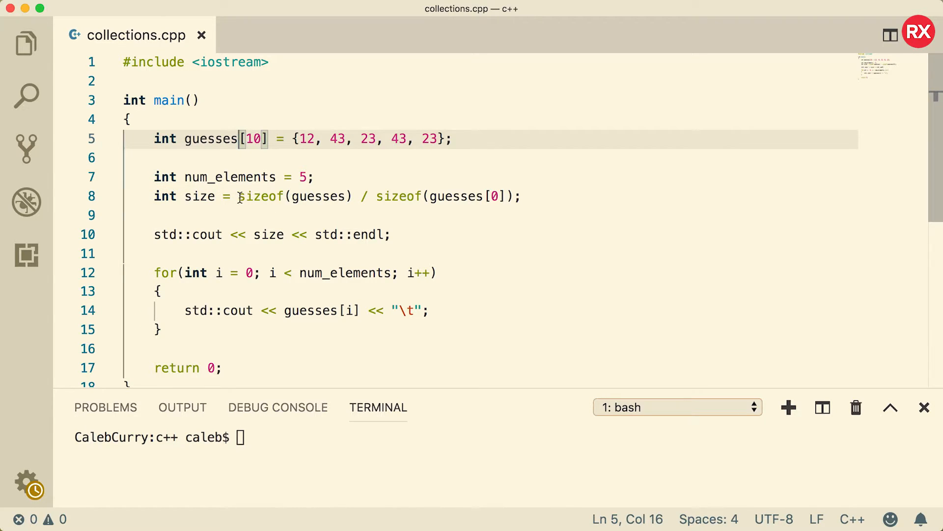
left_click(531, 196)
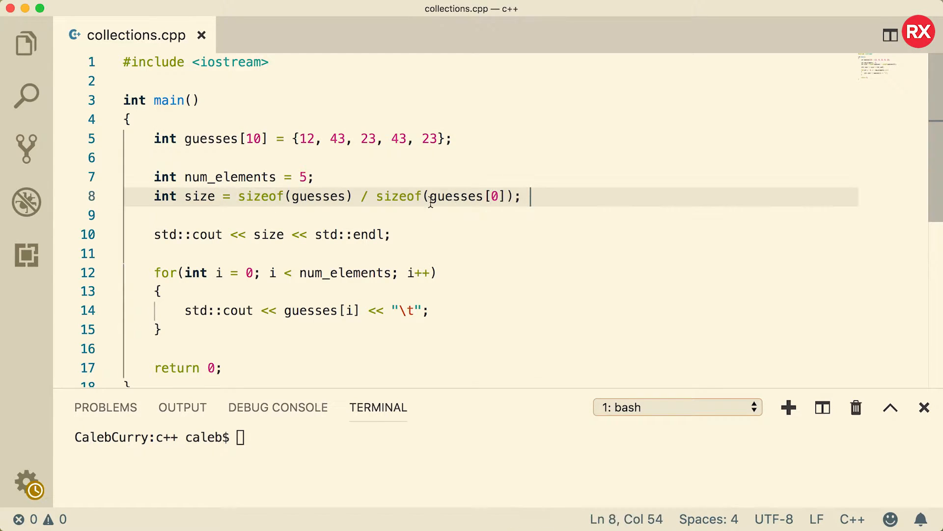
mouse_move(357, 200)
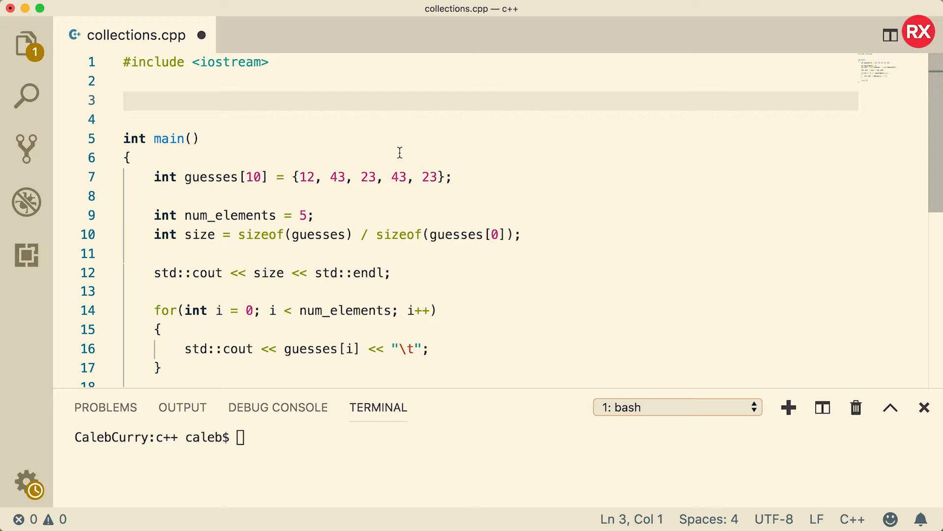
Declare an empty void print_array(int array[]) { } function above main
type("print_ar")
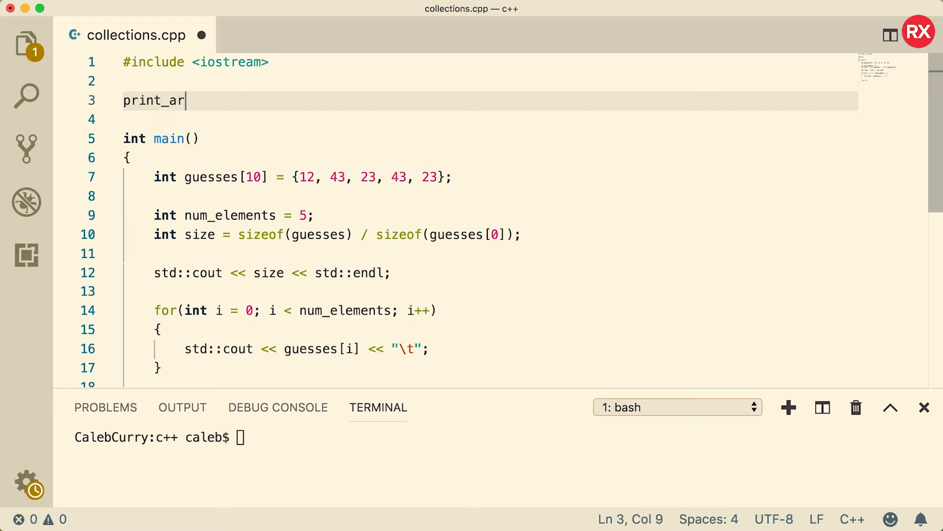
type("ray()")
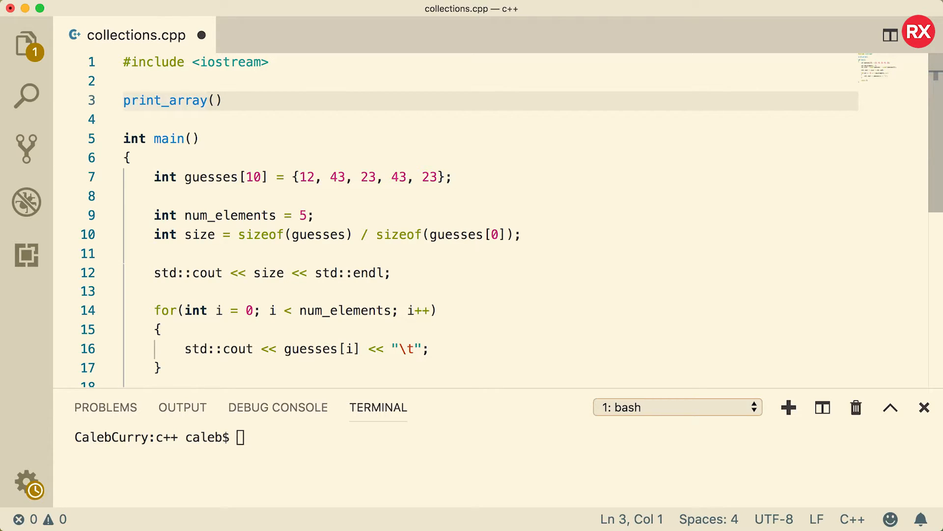
type("void")
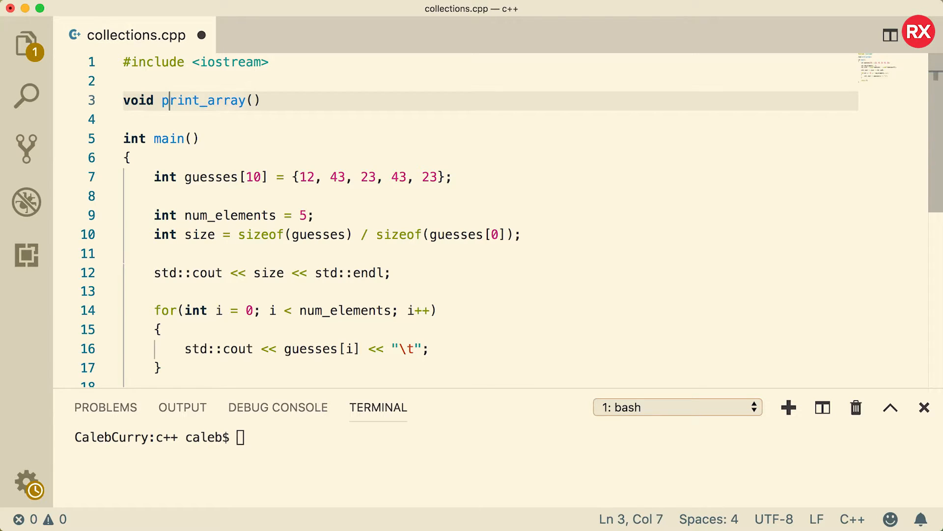
type("{")
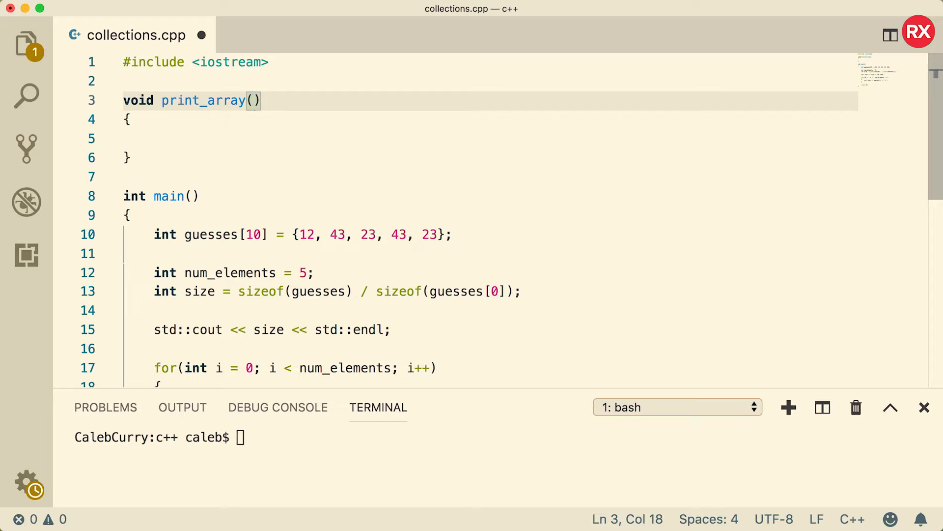
type("int")
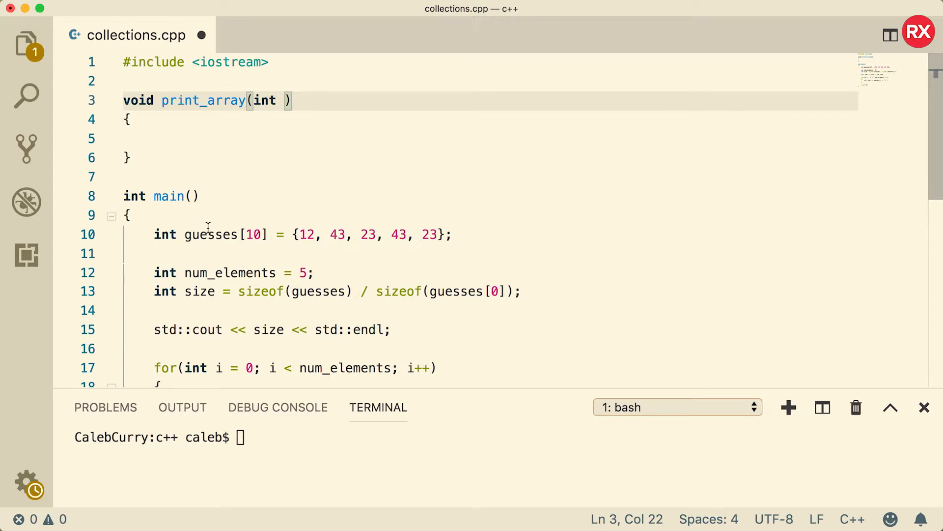
type("gue")
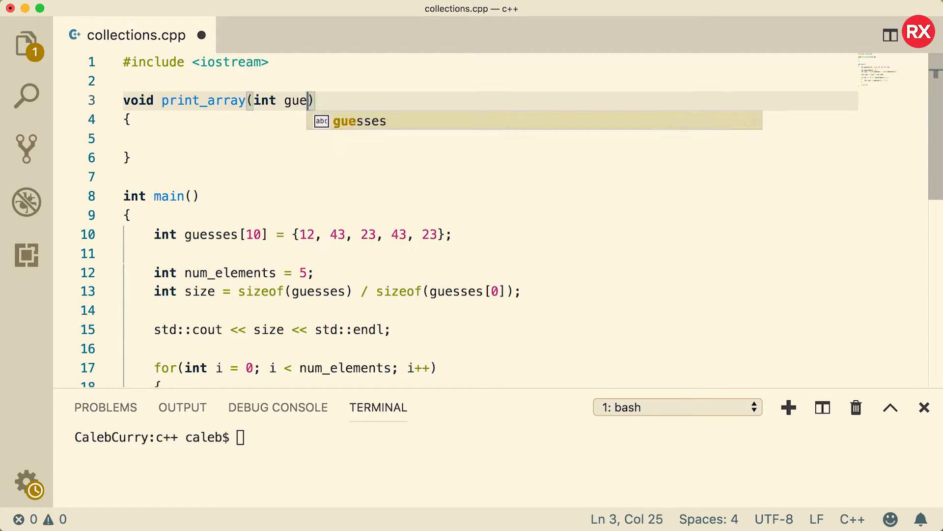
type("arra")
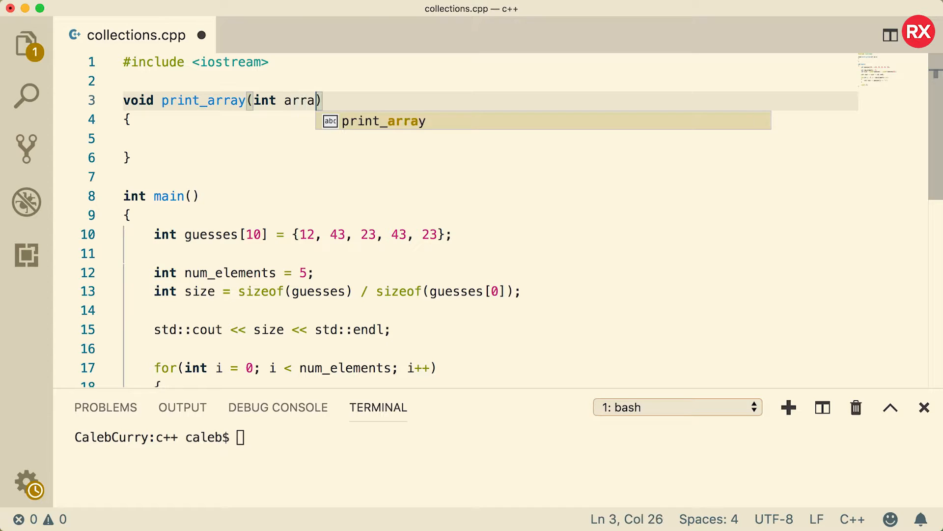
type("y[]")
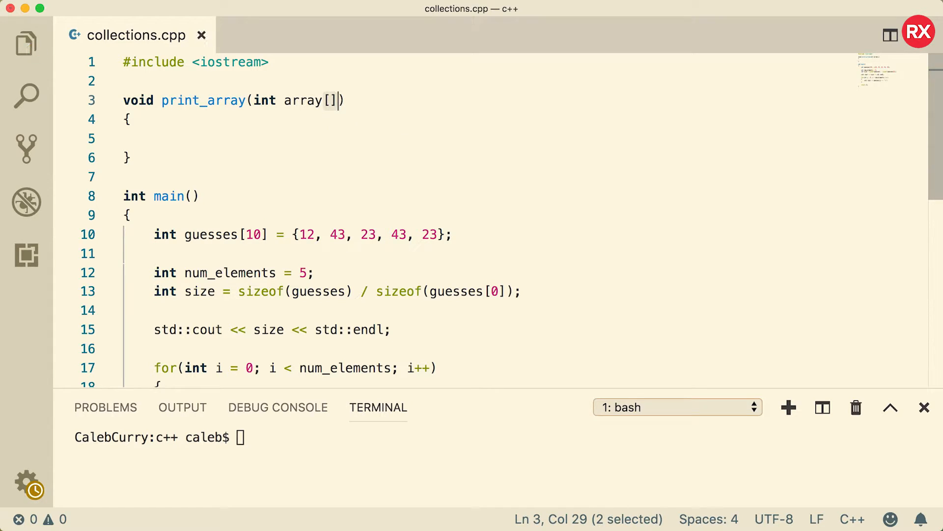
Compile collections.cpp with g++ in the terminal
type("g++ collections.cpp")
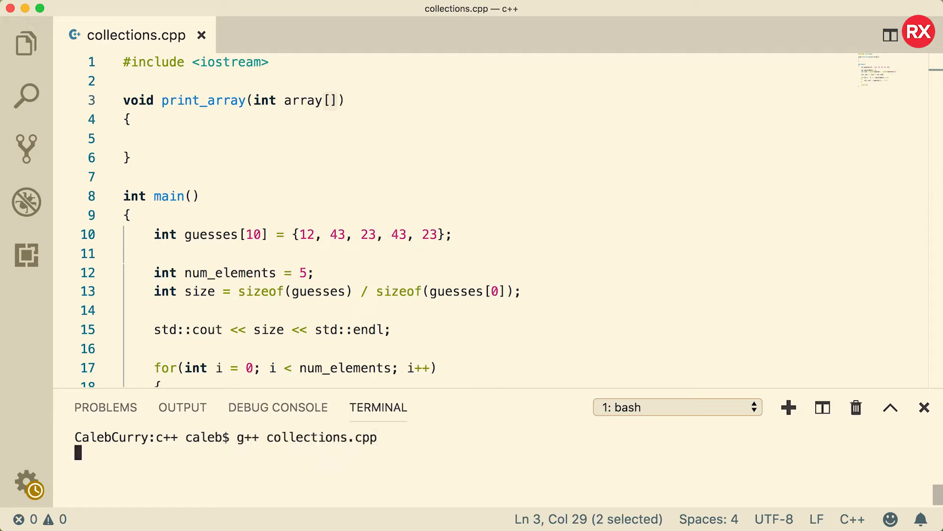
key("Enter")
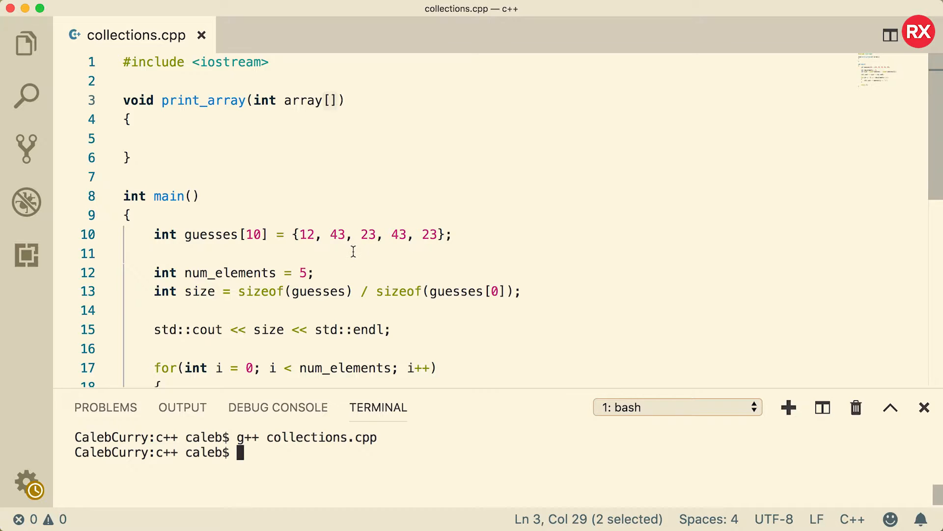
Close the comment and add a print_array(guesses) call inside main
scroll("down", 3)
type("/")
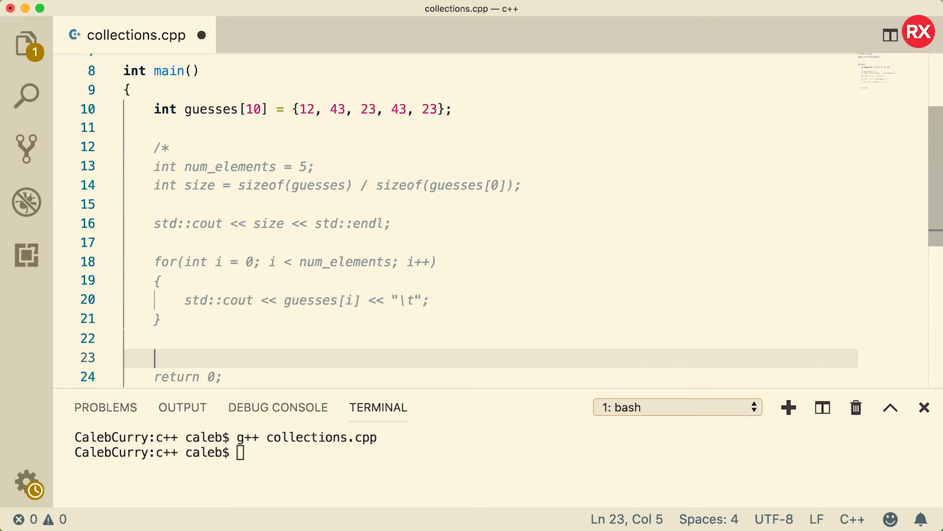
type("*/")
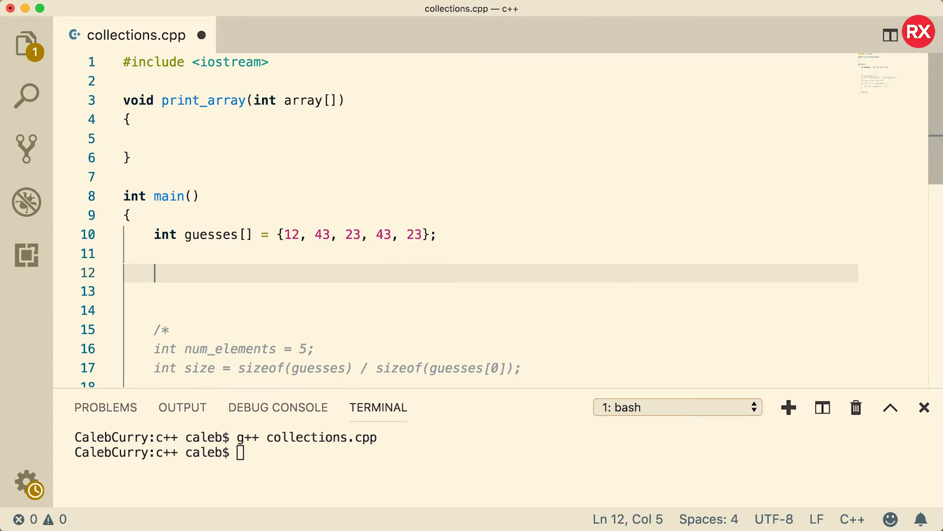
type("print_array(")
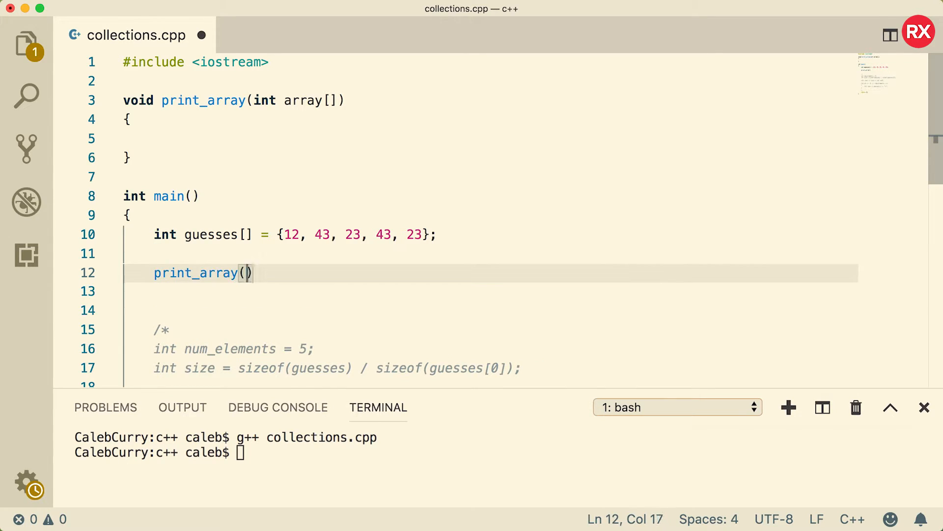
type("guesses")
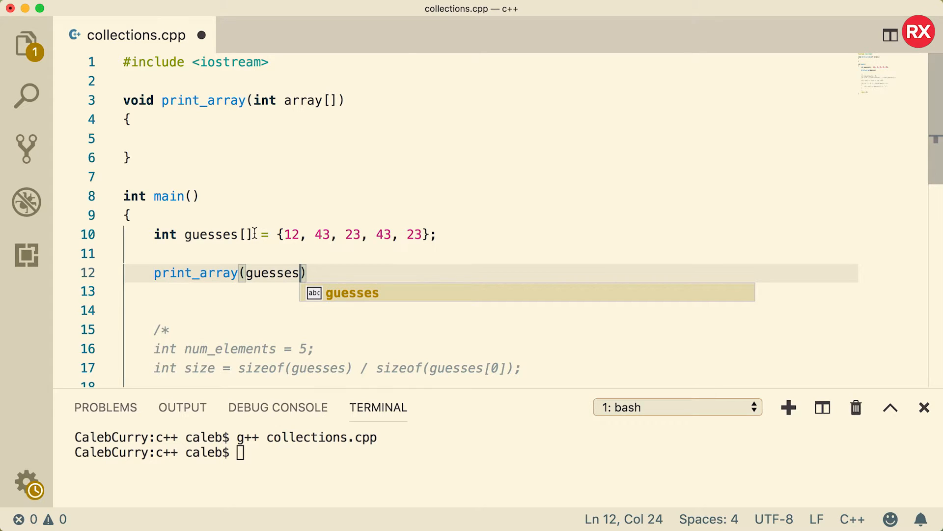
Highlight the guesses array name in main to check the call argument
double_click(209, 234)
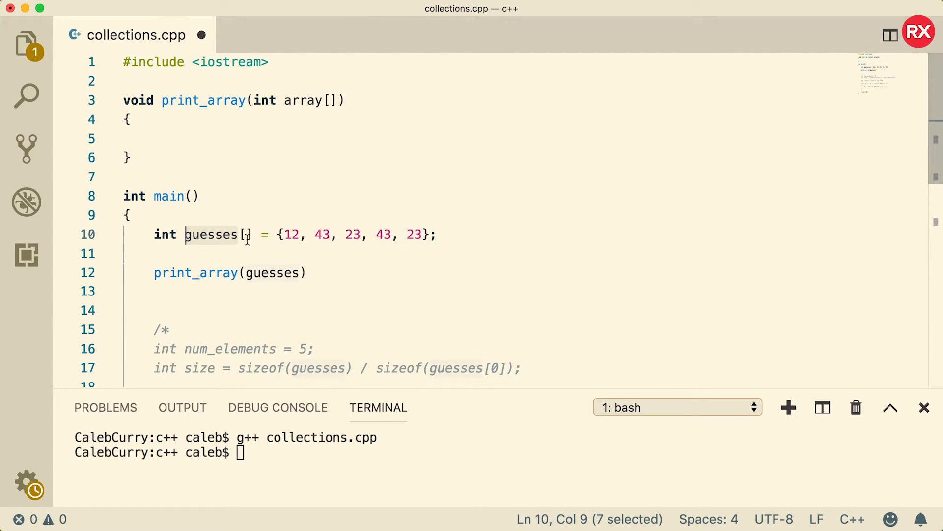
mouse_move(250, 234)
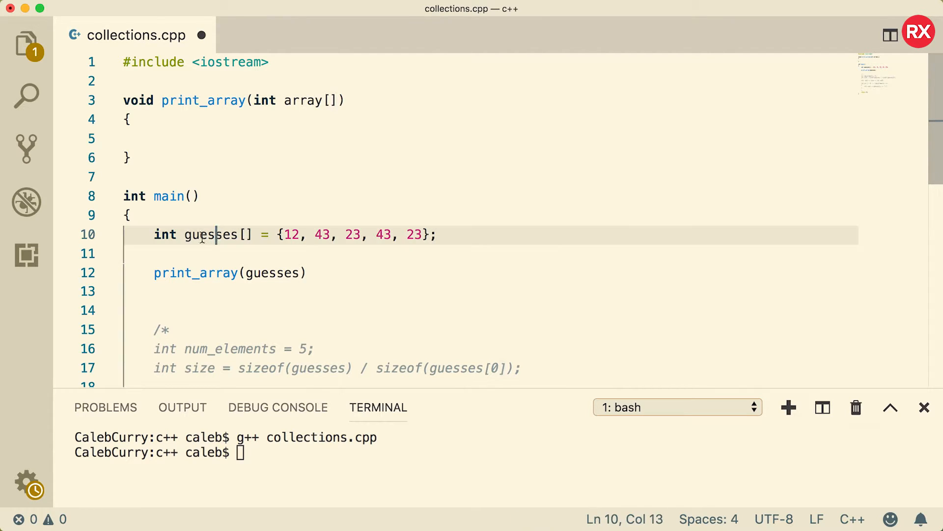
double_click(211, 234)
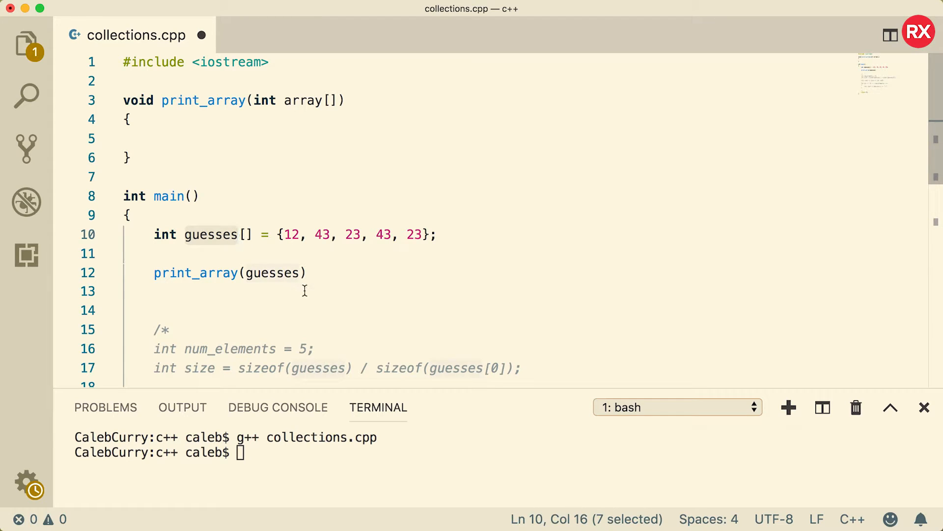
double_click(273, 273)
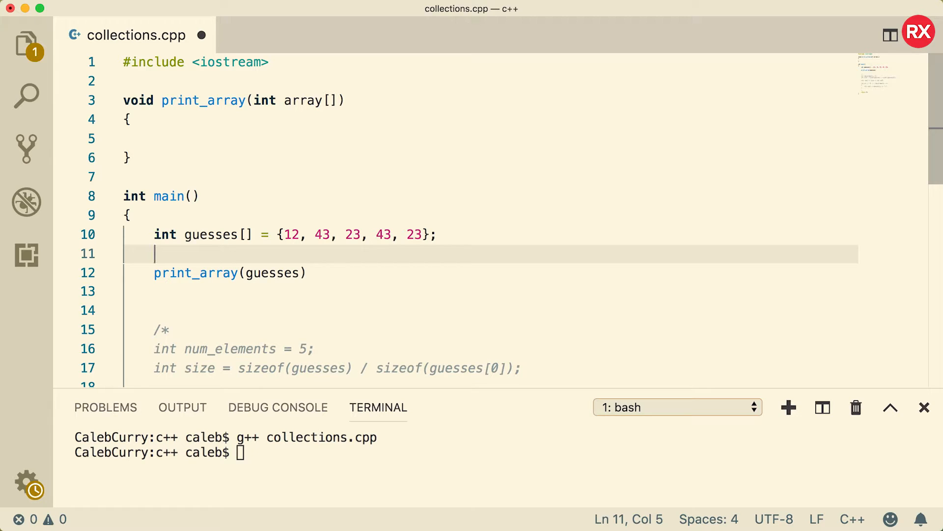
Print sizeof(guesses) with std::cout in main, adding the missing semicolon after compiling
type("std::cout <<")
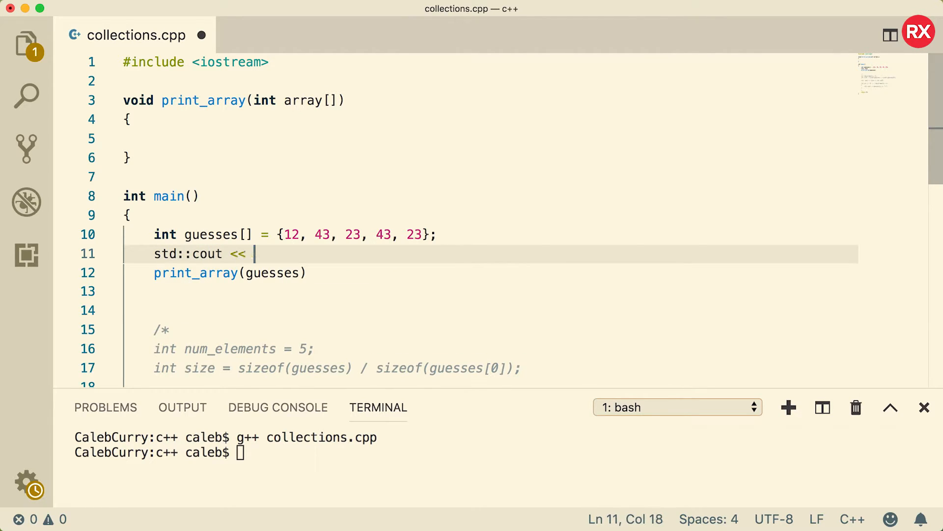
type("sizeof")
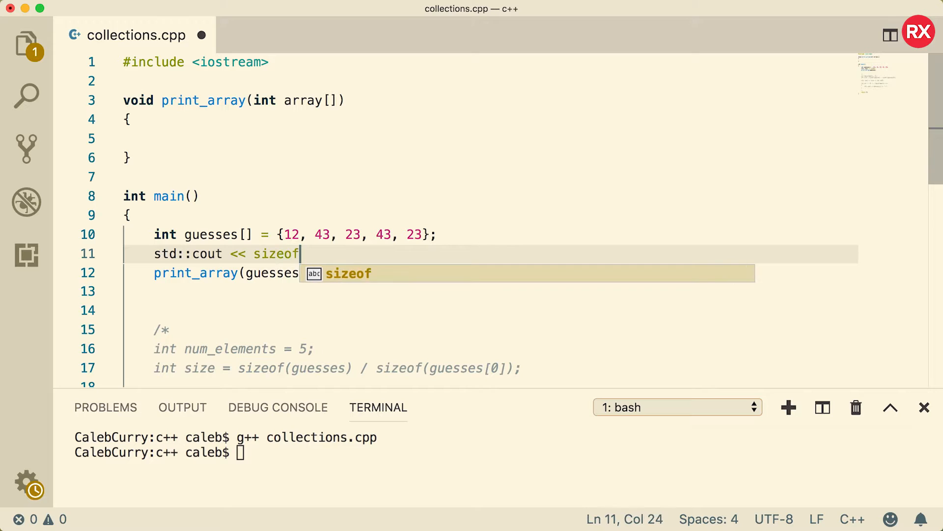
type("(guesses) << std::endl;")
left_click(295, 452)
type("g++ collections.cpp")
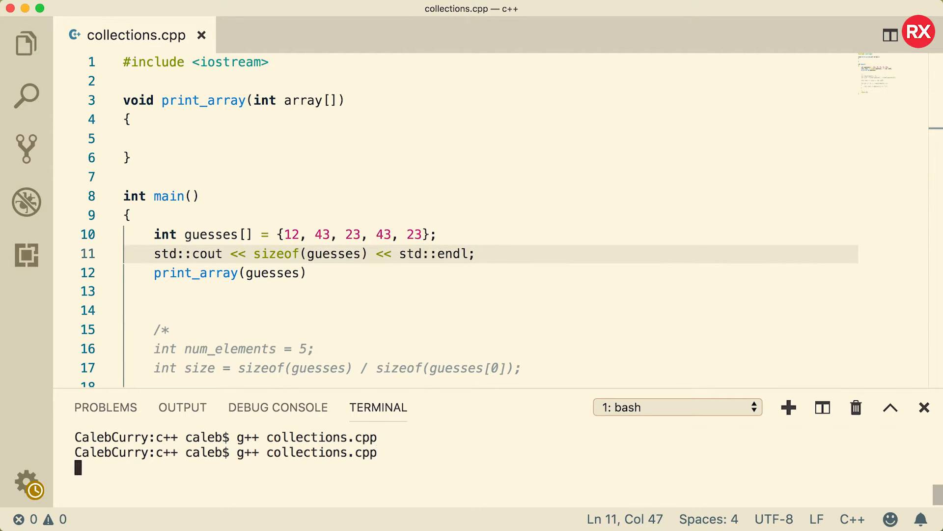
key("Enter")
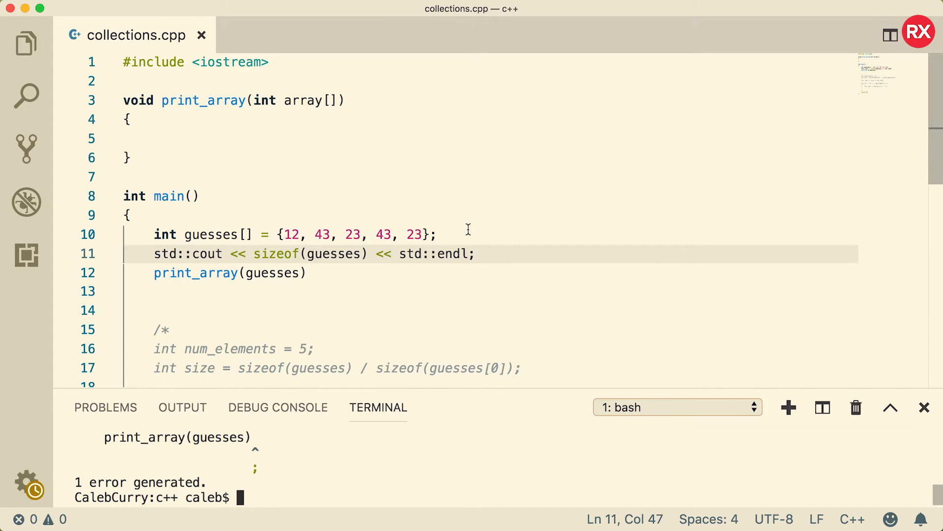
type(";")
type("./a.out")
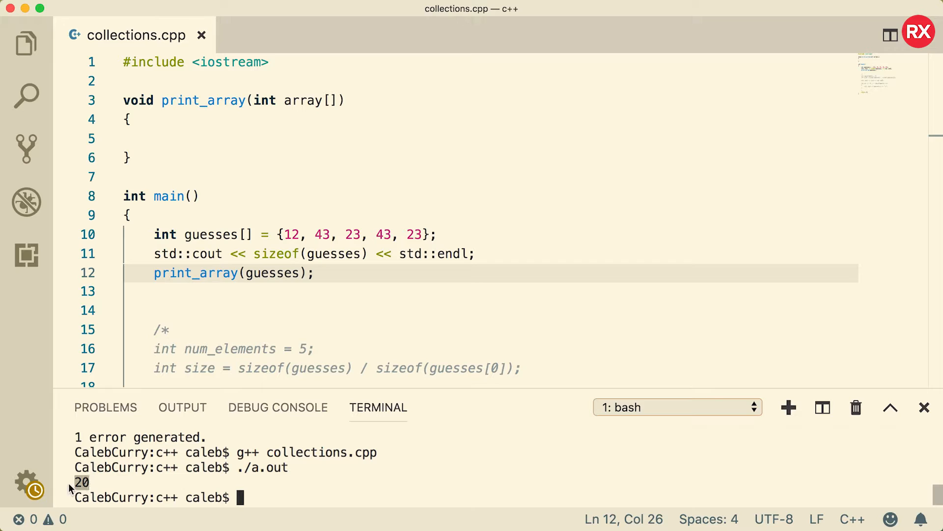
Print sizeof(array) with std::cout inside print_array's body
left_click(397, 139)
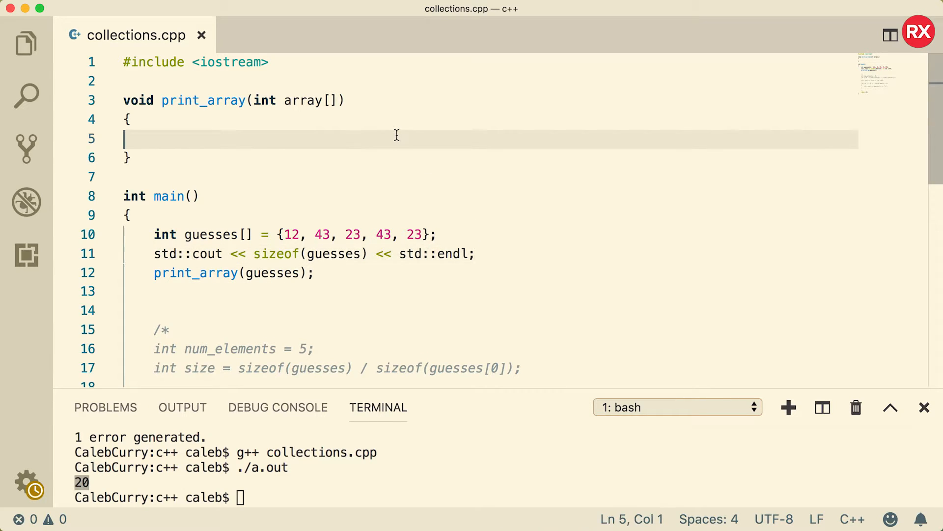
type("std::cout << sizeof(guesses) << std::endl;")
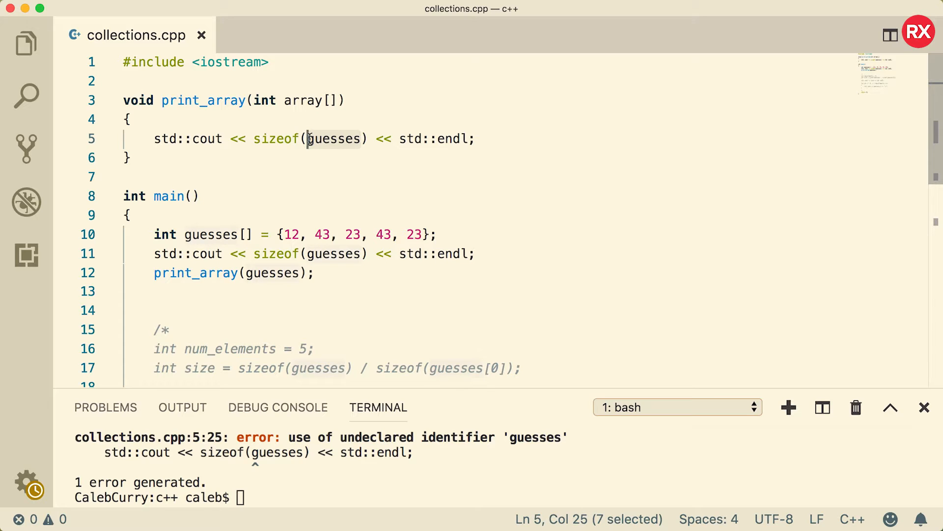
type("array")
left_click(501, 498)
type("./a.out")
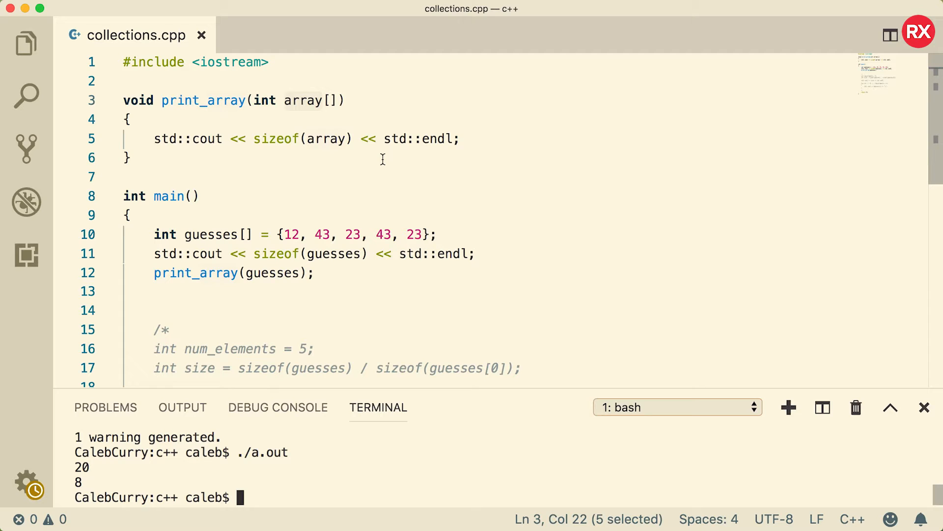
mouse_move(338, 177)
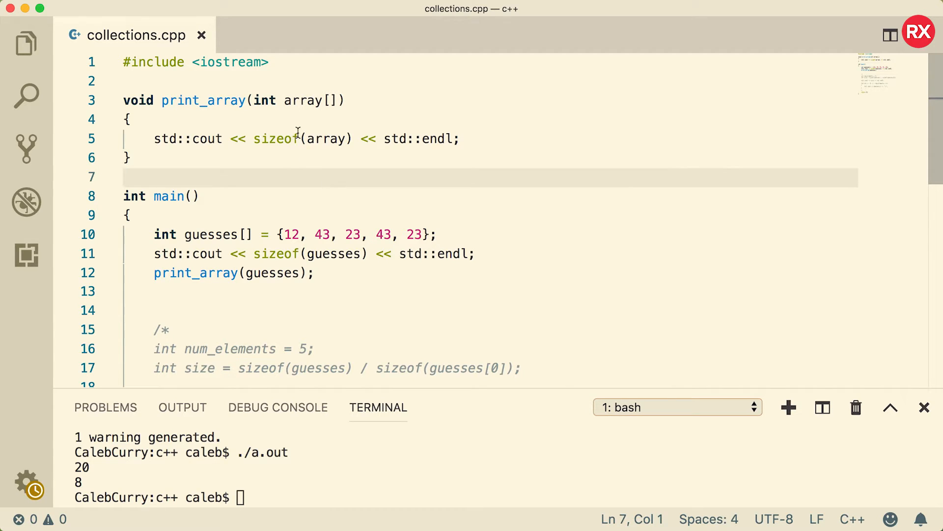
mouse_move(364, 133)
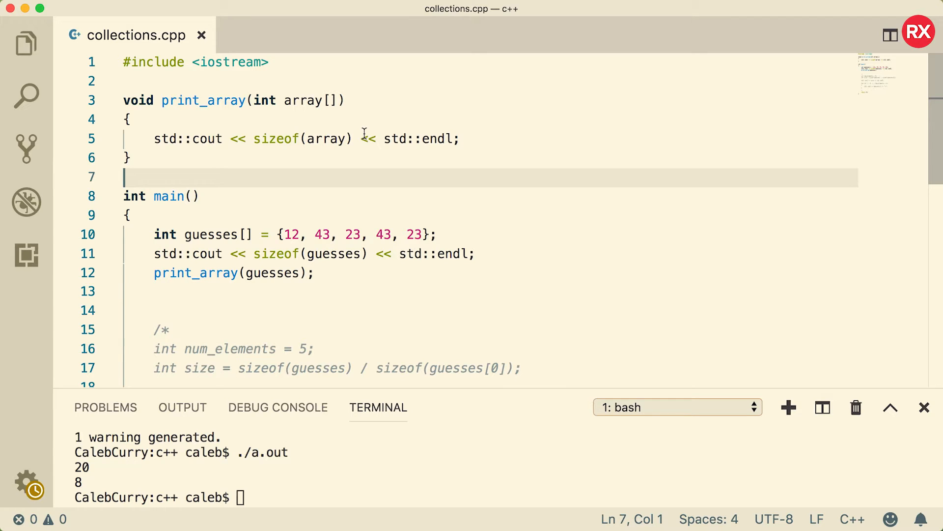
mouse_move(326, 254)
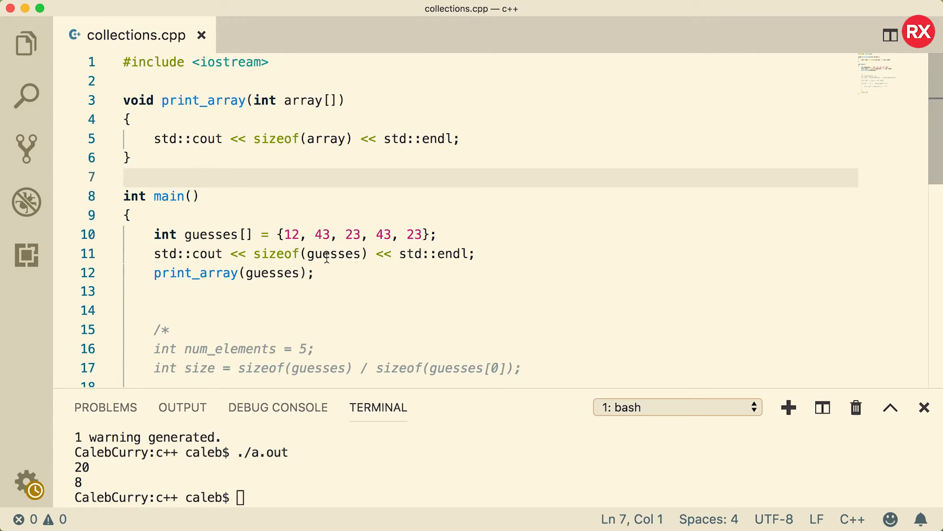
Highlight guesses in the size-printing line of main
double_click(334, 253)
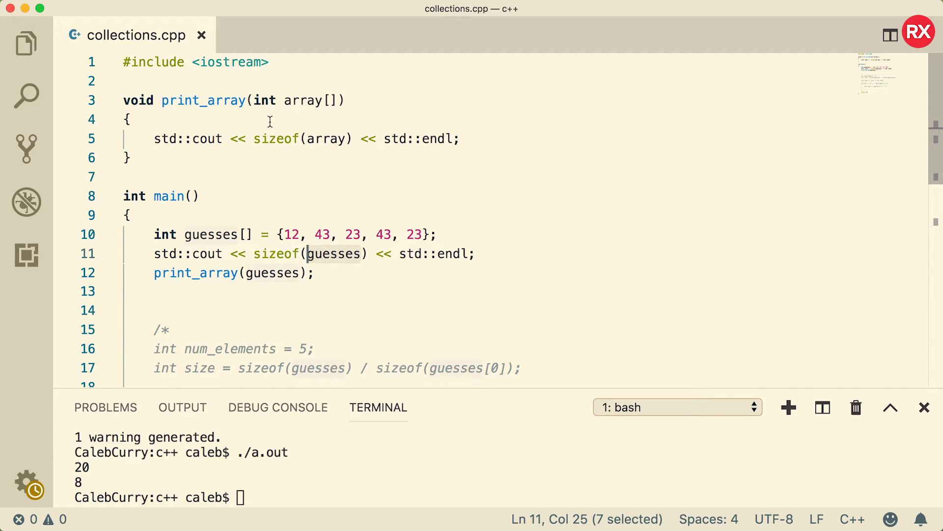
mouse_move(281, 141)
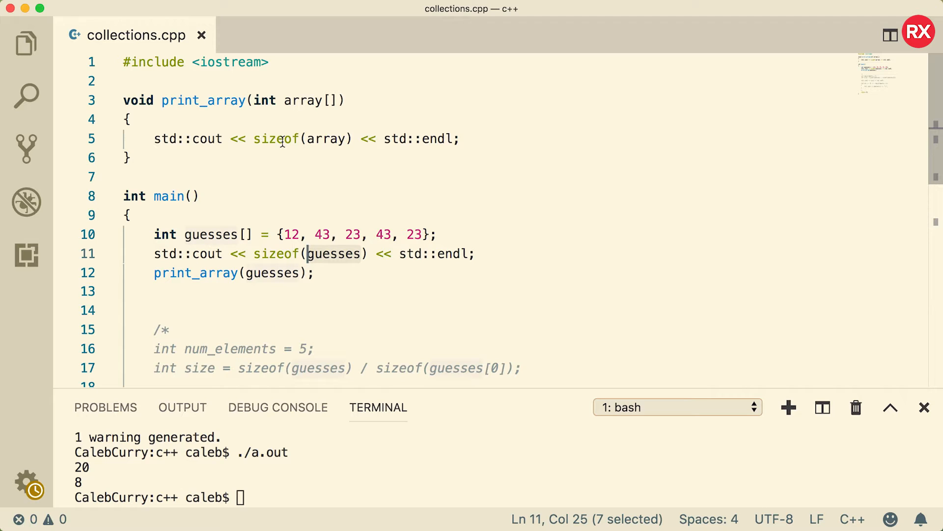
mouse_move(248, 138)
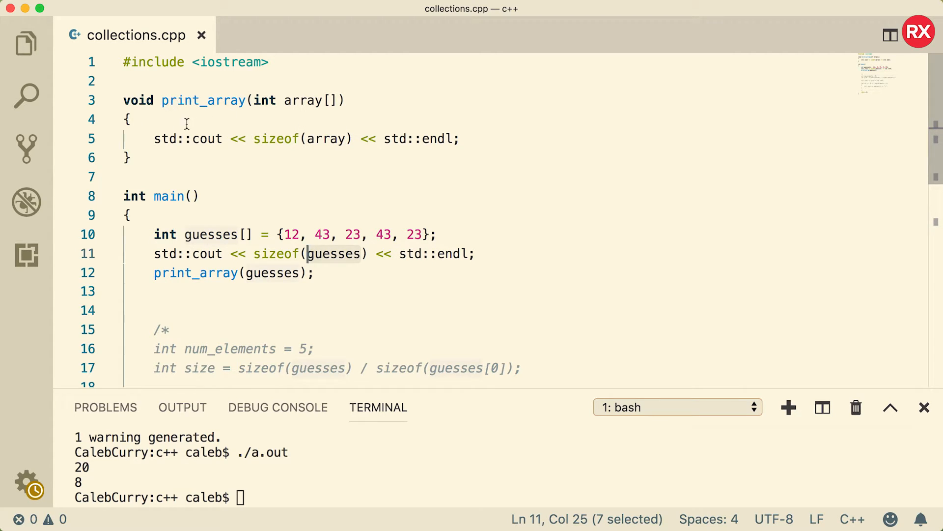
mouse_move(489, 129)
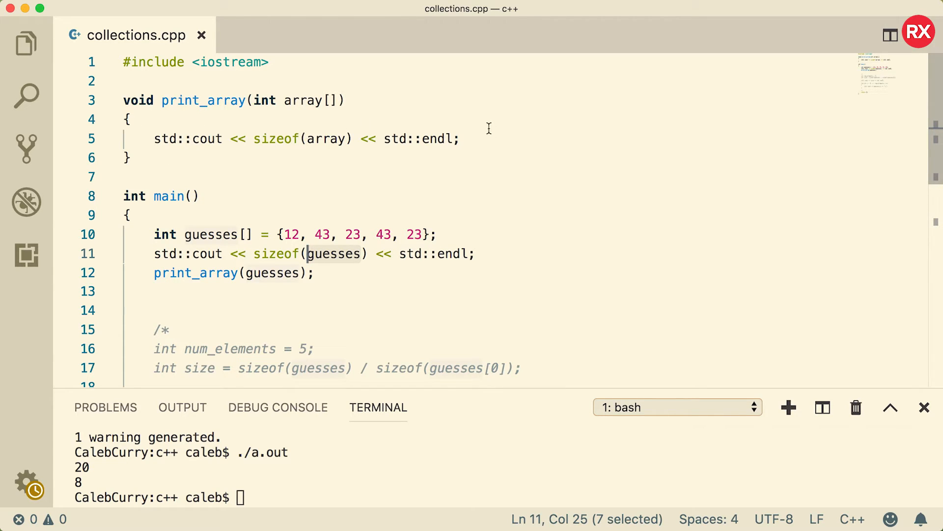
mouse_move(499, 142)
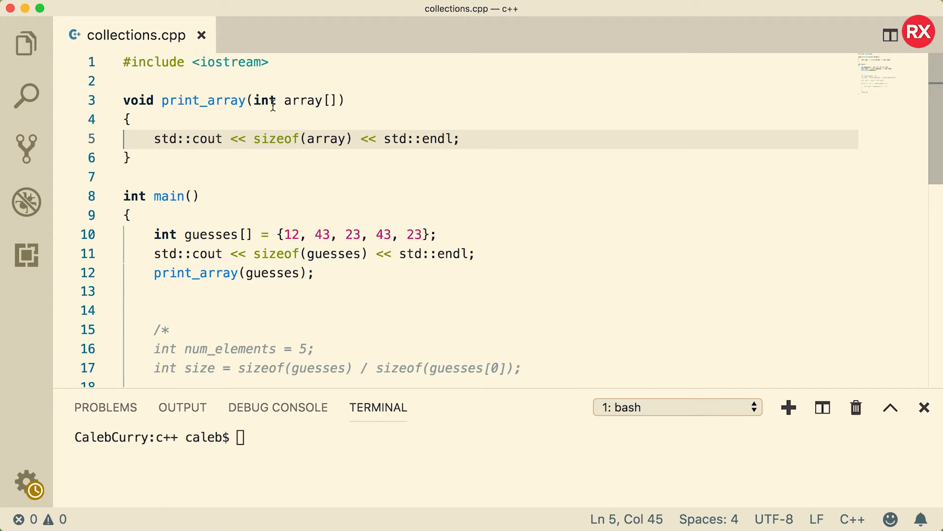
Add an int size parameter to print_array and pass 5 in the call from main
type(", i")
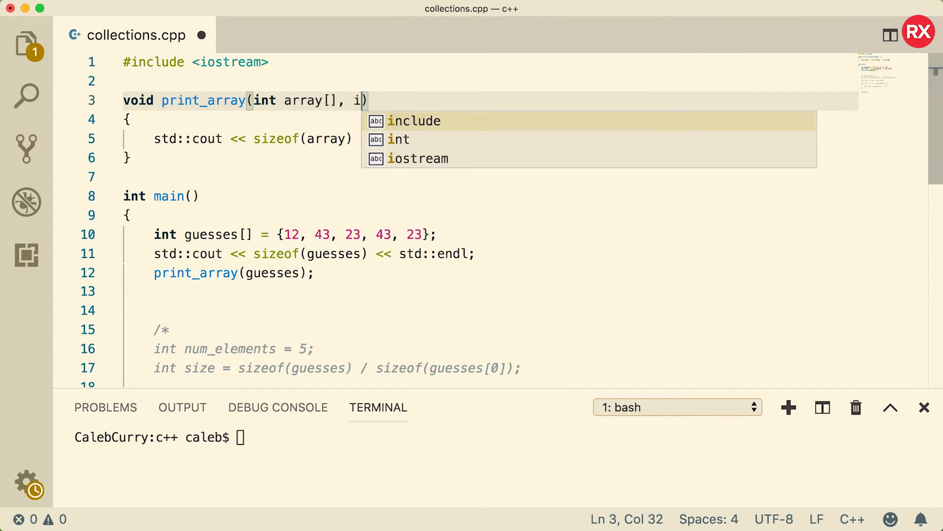
type("nt size")
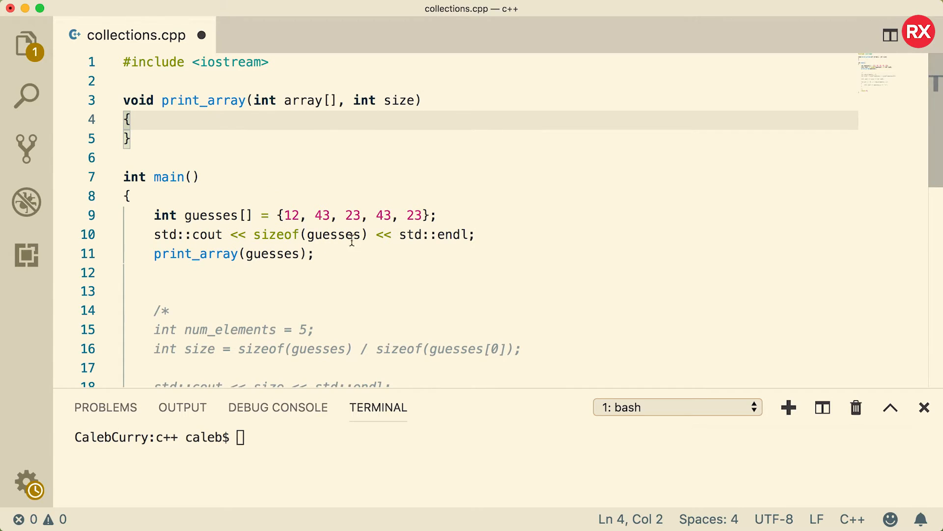
left_click(296, 253)
type(", ")
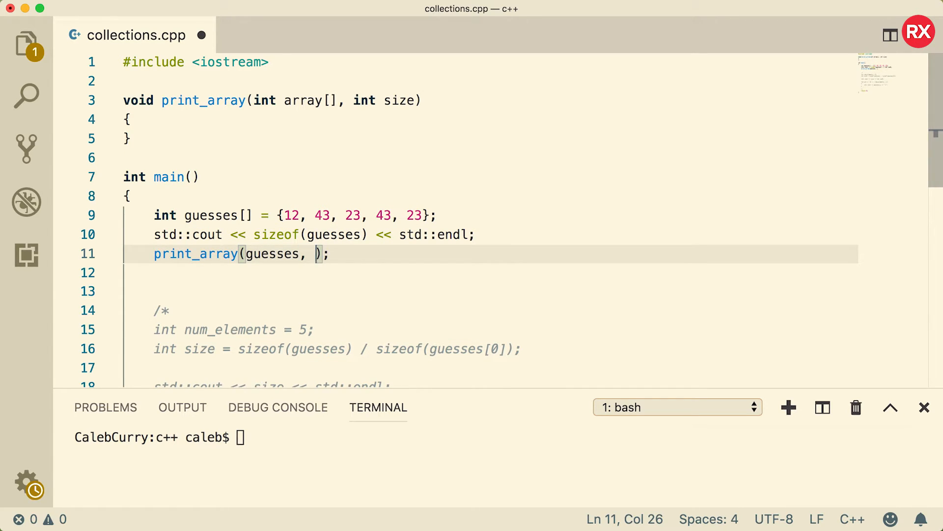
type("5")
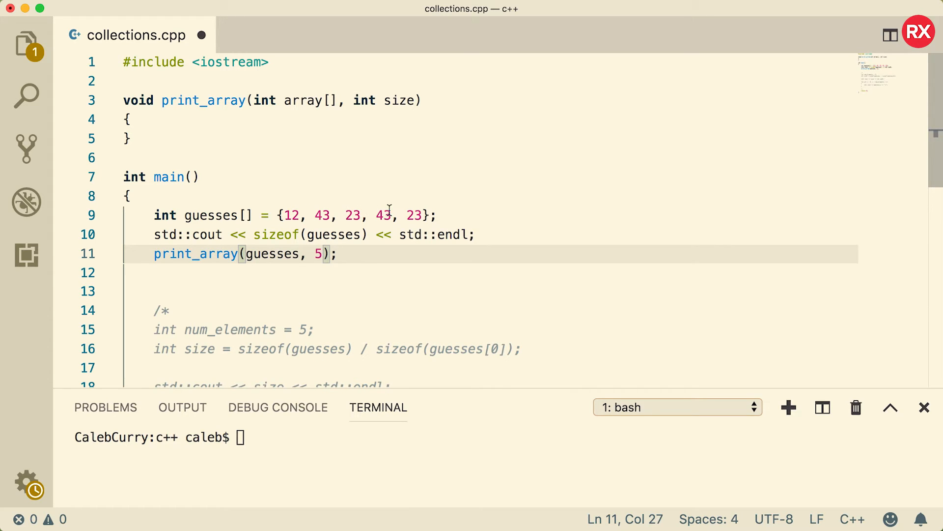
mouse_move(485, 234)
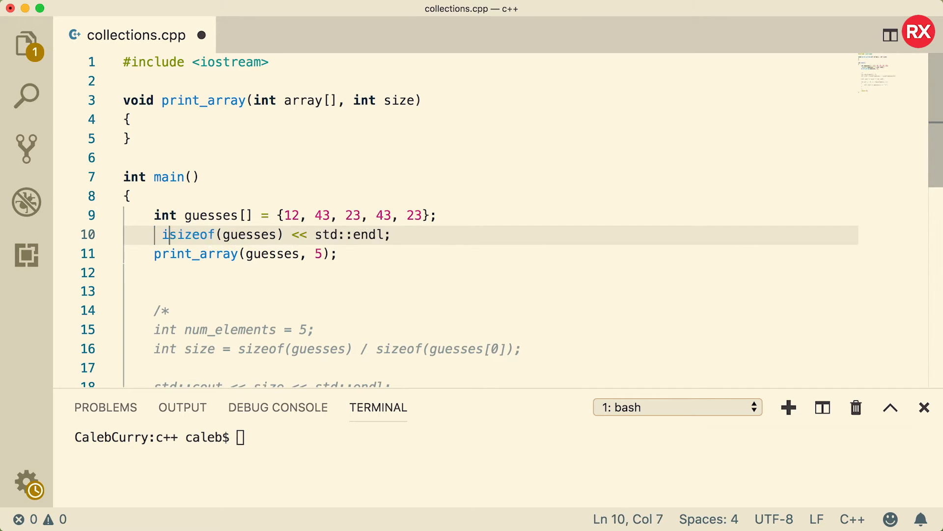
Compute int size = sizeof(guesses) / sizeof(int); in main
type("int size =")
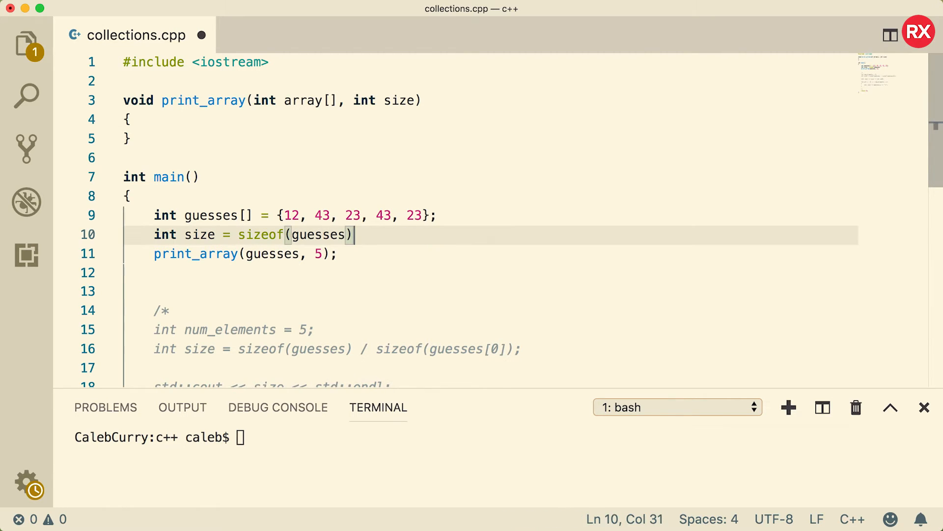
type("/")
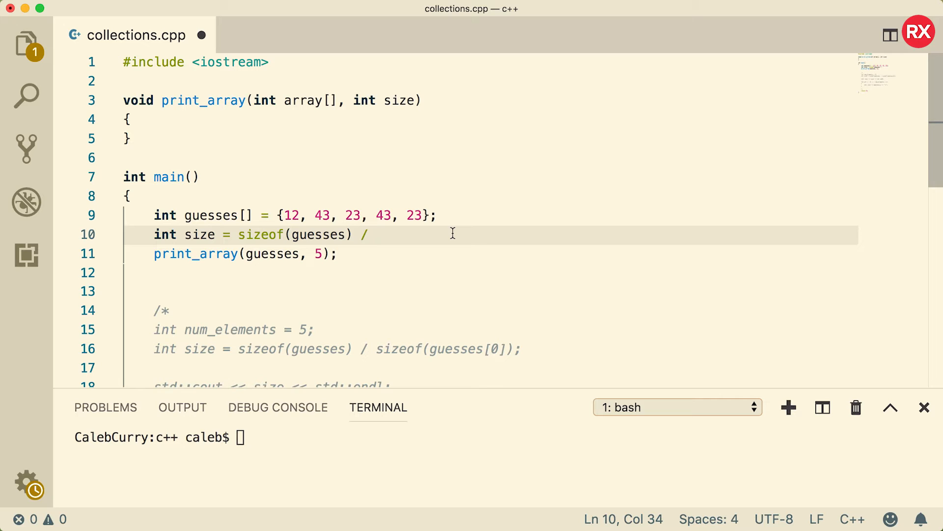
type("sizeof(")
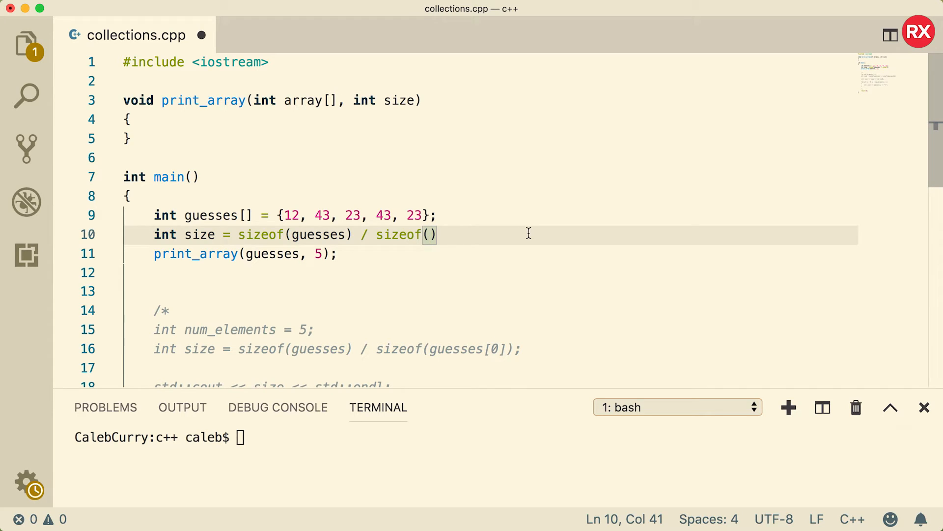
type("int")
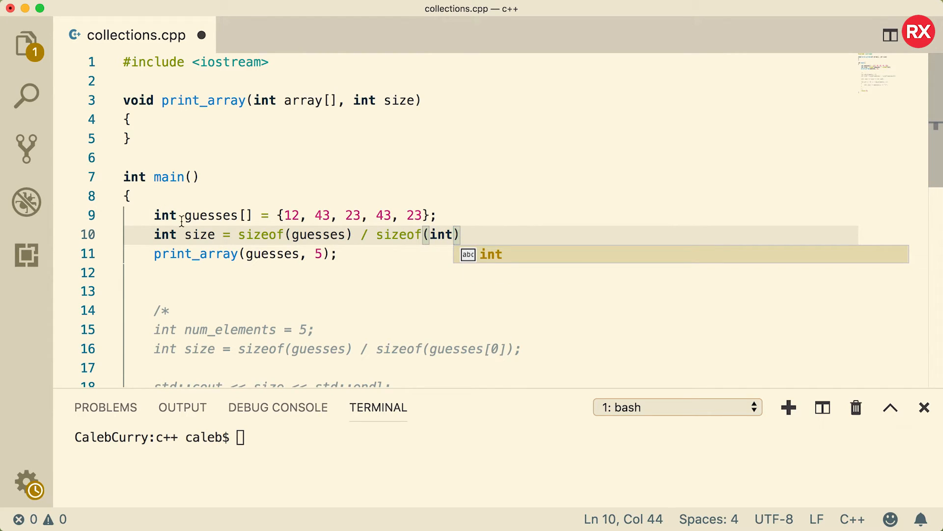
type(");")
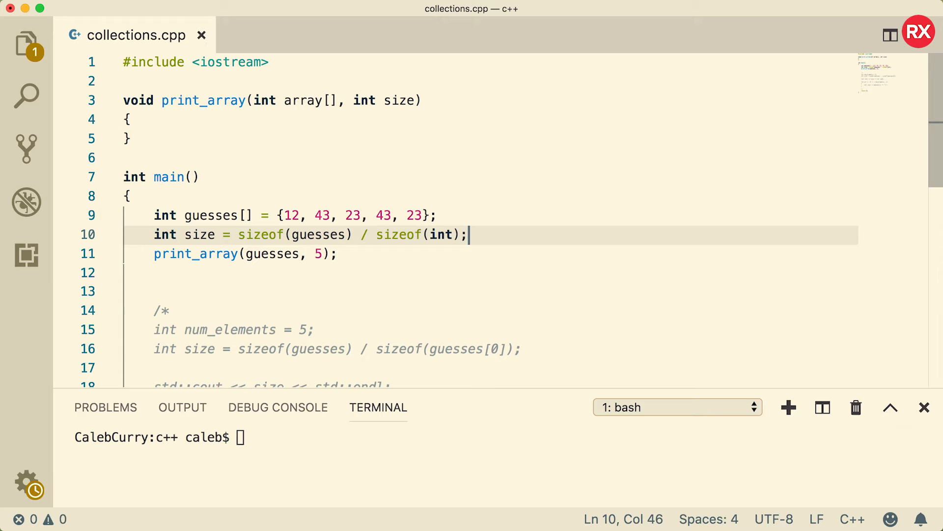
Compile with g++ collections.cpp and run ./a.out in the terminal
type("g++ collections.cpp")
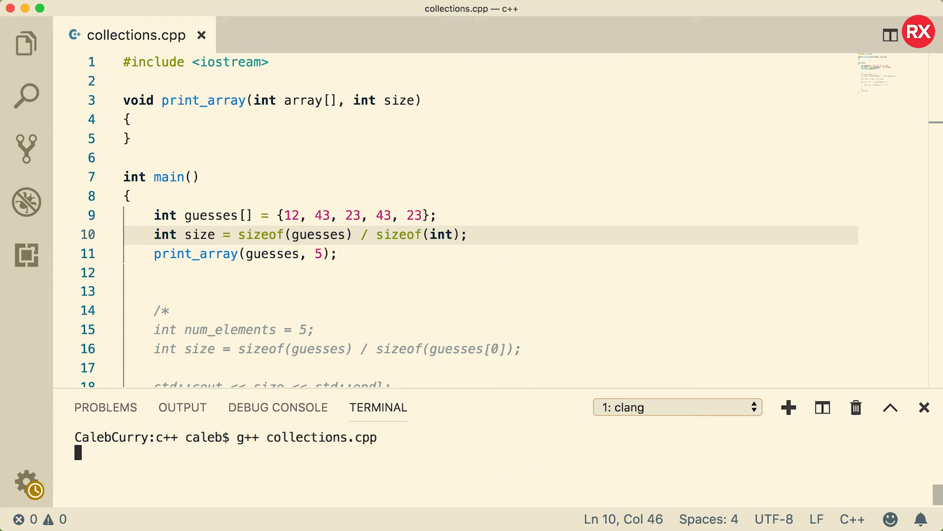
type("./a.out")
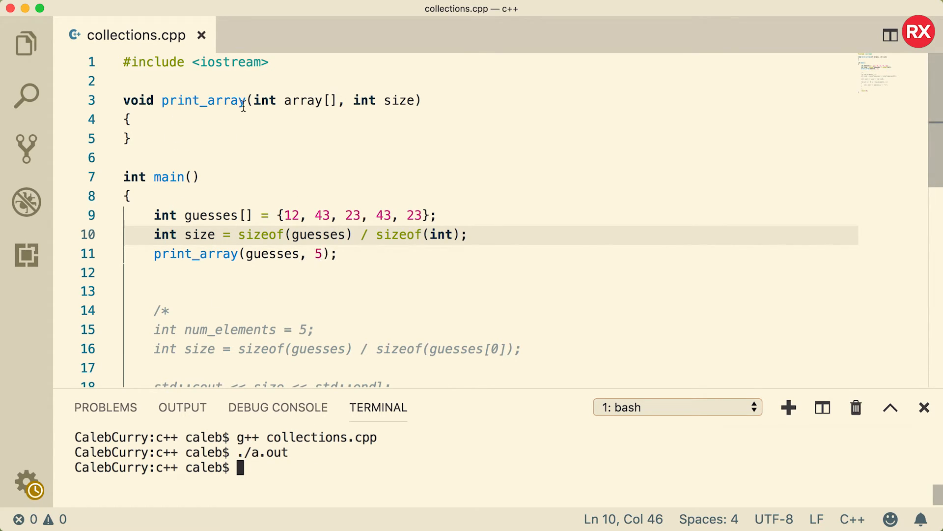
left_click(132, 119)
type("std::cout << size << std::endl;")
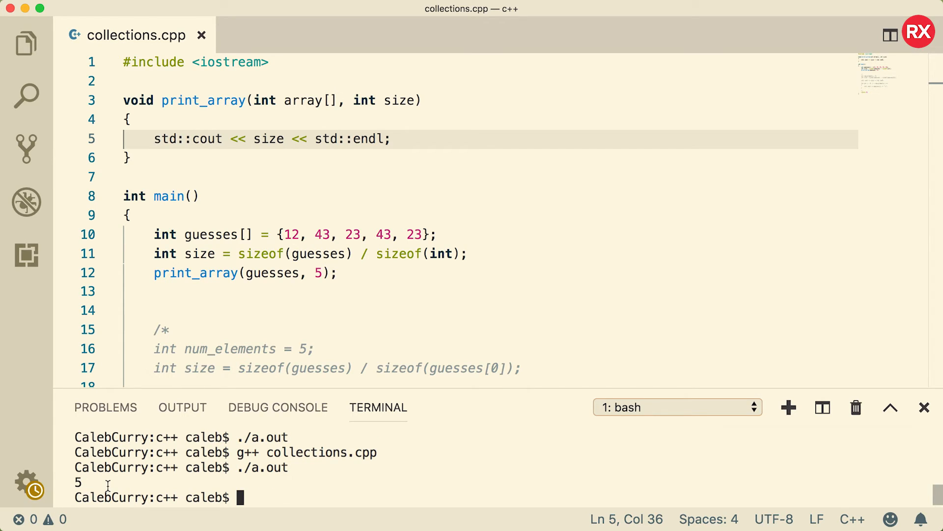
mouse_move(239, 274)
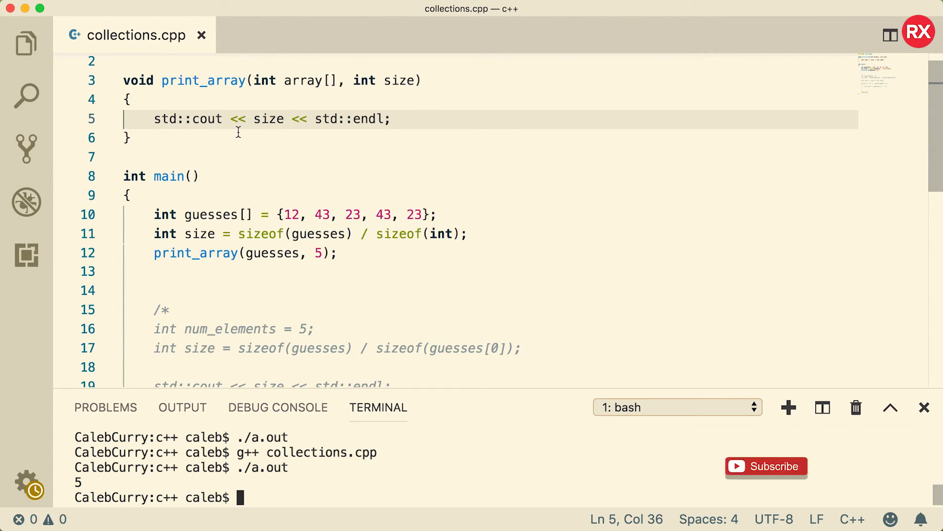
Scroll down through collections.cpp to the print_array body
scroll("down", 3)
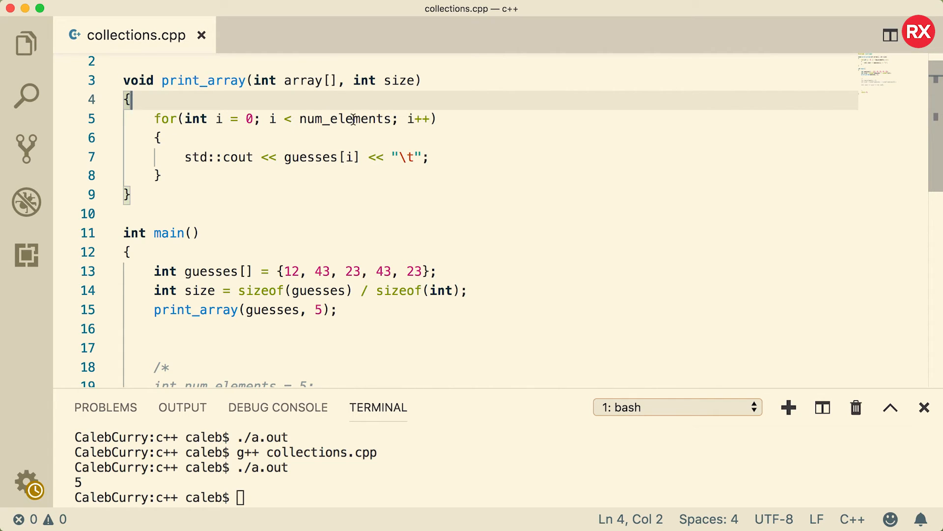
Change the loop bound from num_elements to size in print_array's for loop
double_click(348, 119)
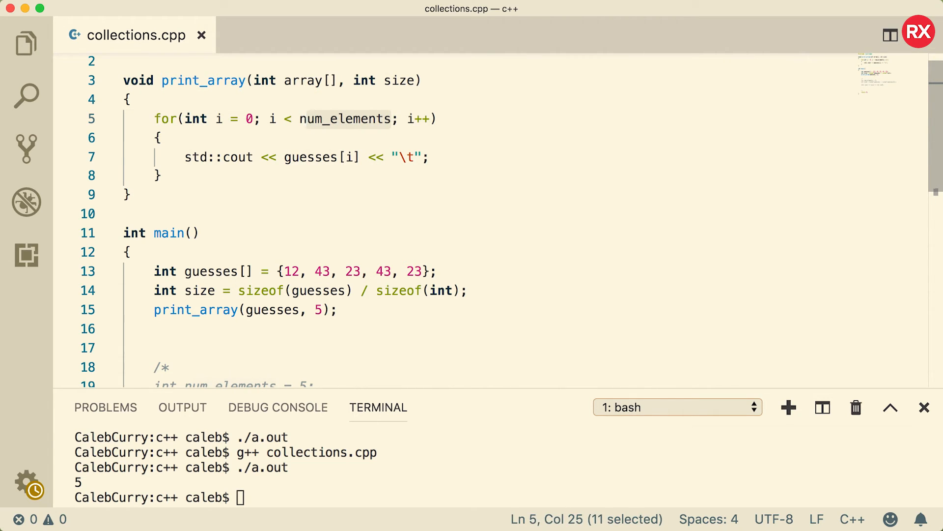
type("size")
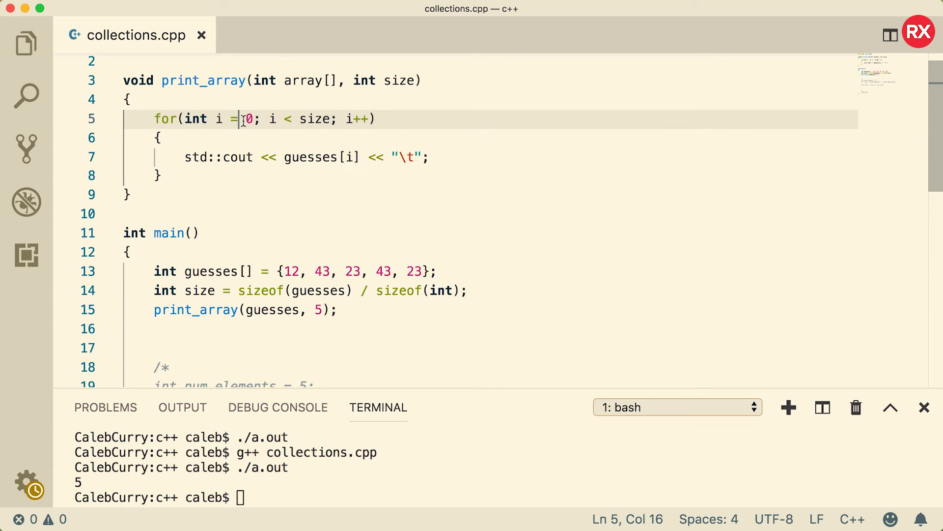
type("g++ collections.cpp")
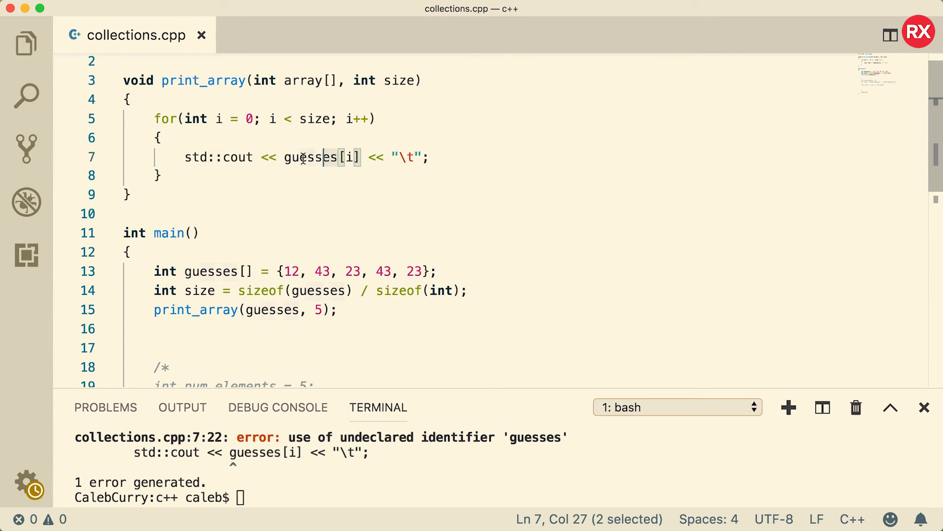
type("array")
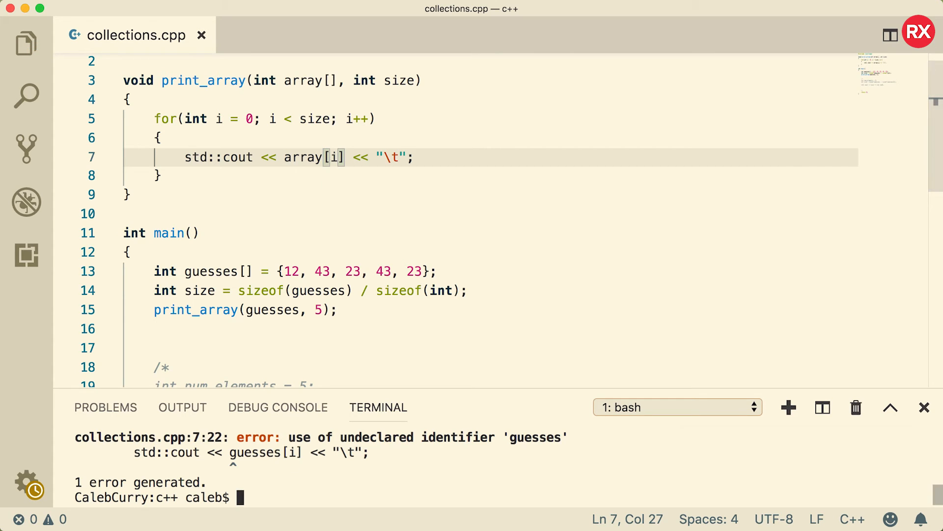
type("./a.ou")
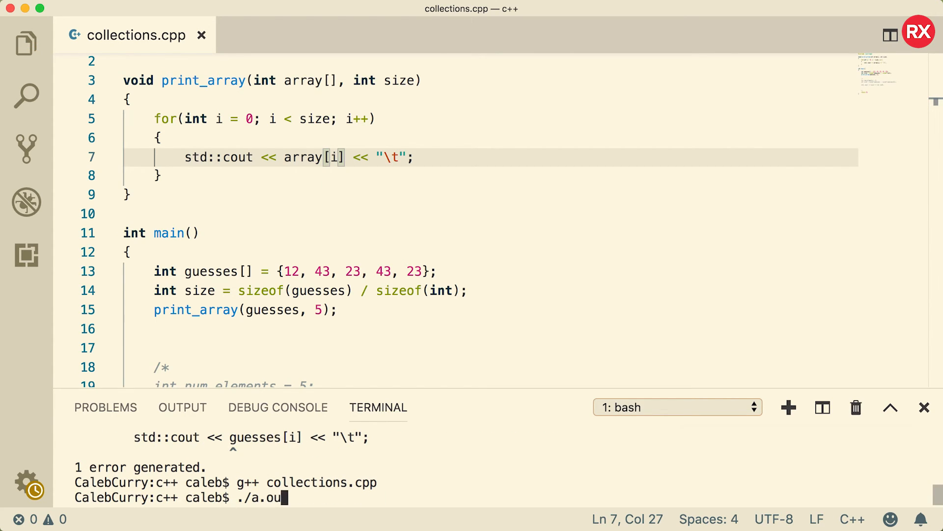
key("Enter")
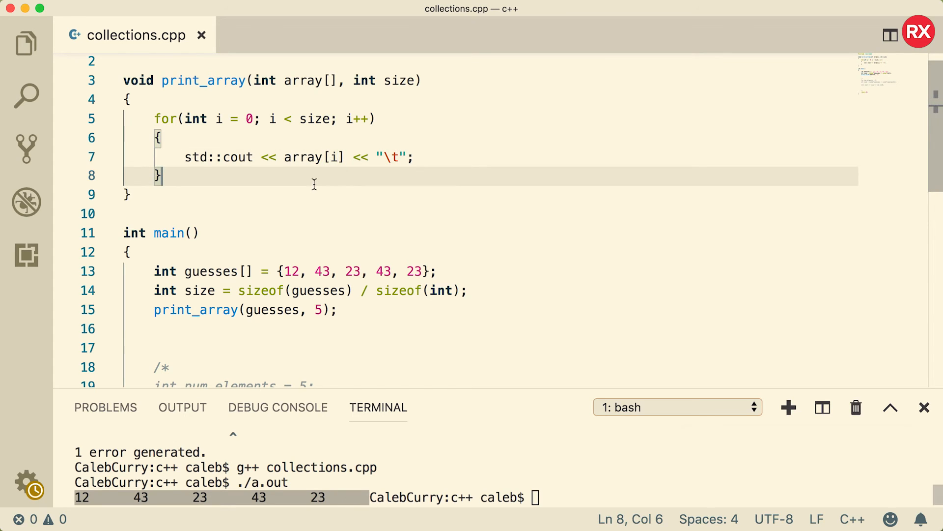
type("std::cout << std::endl;")
left_click(651, 498)
type("g++ collections.cpp")
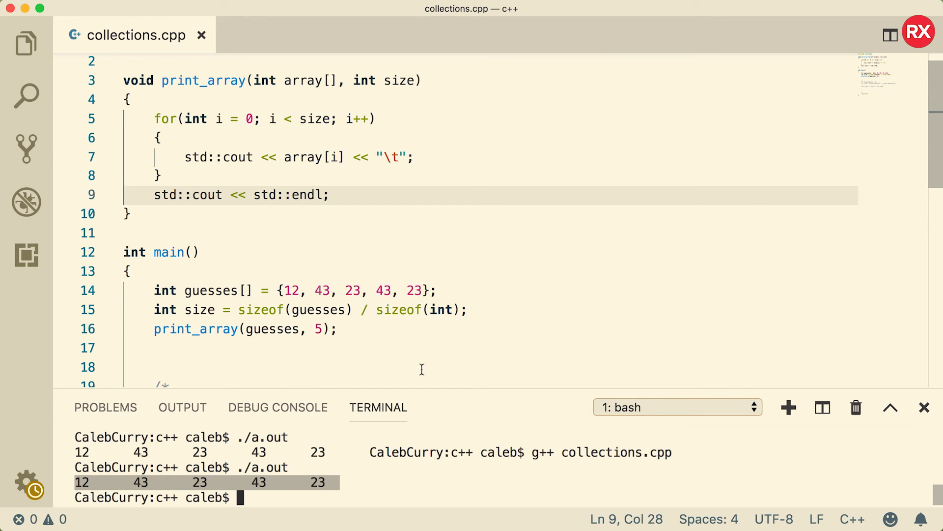
mouse_move(382, 181)
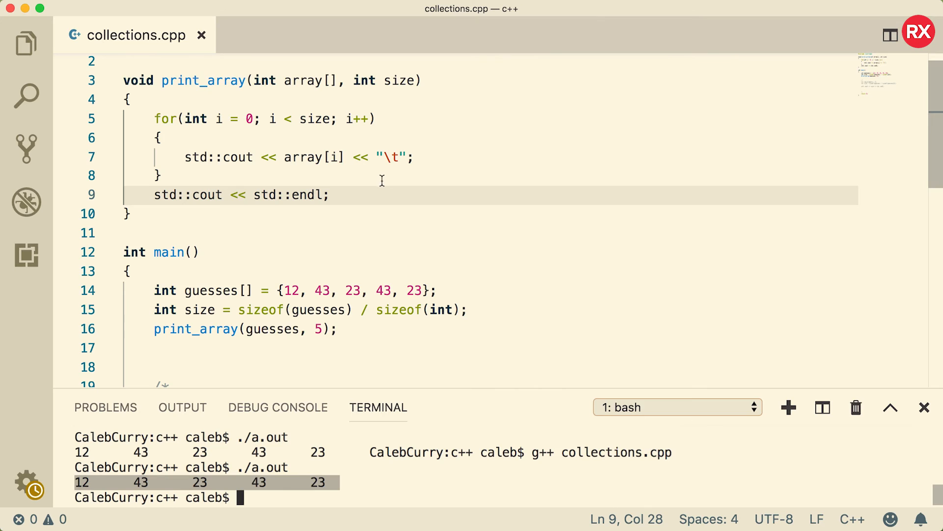
mouse_move(225, 134)
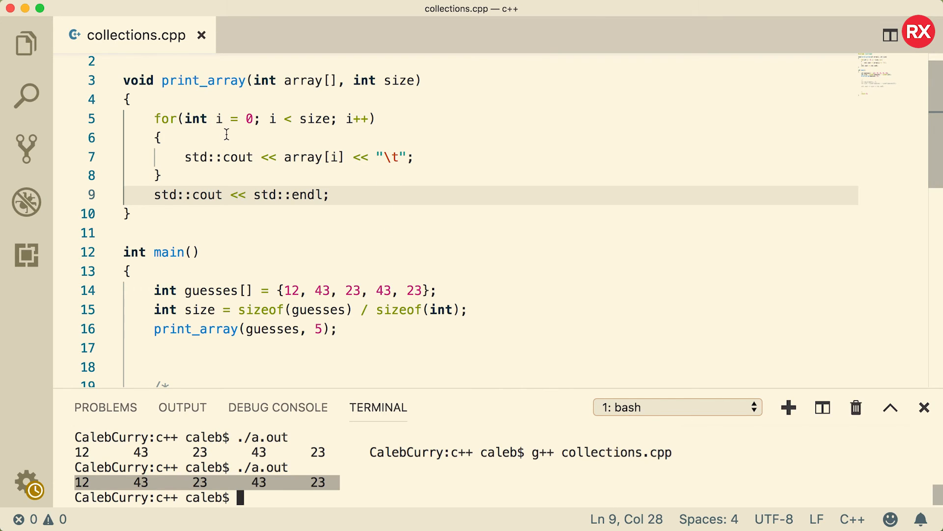